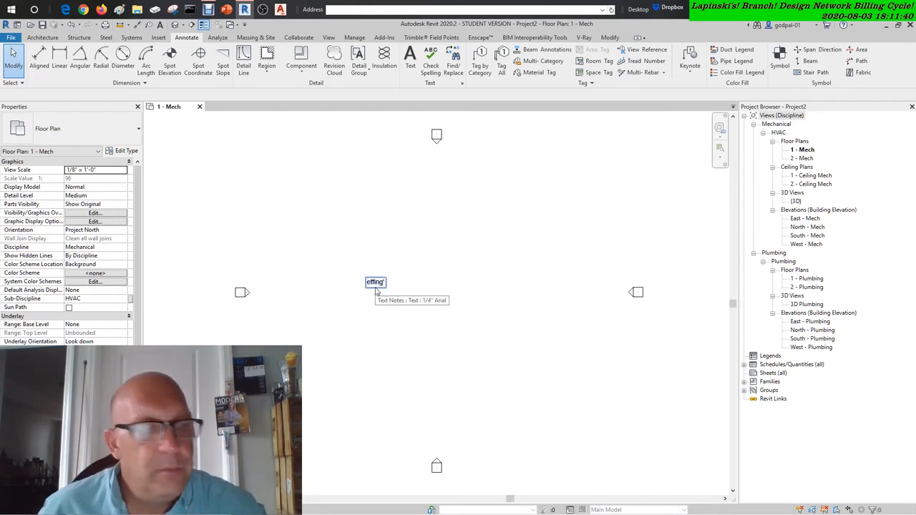
Step: Deselect the text note and open Building/Space Type Settings from the Analyze tab
{"action": "left_click", "coordinate": [552, 332]}
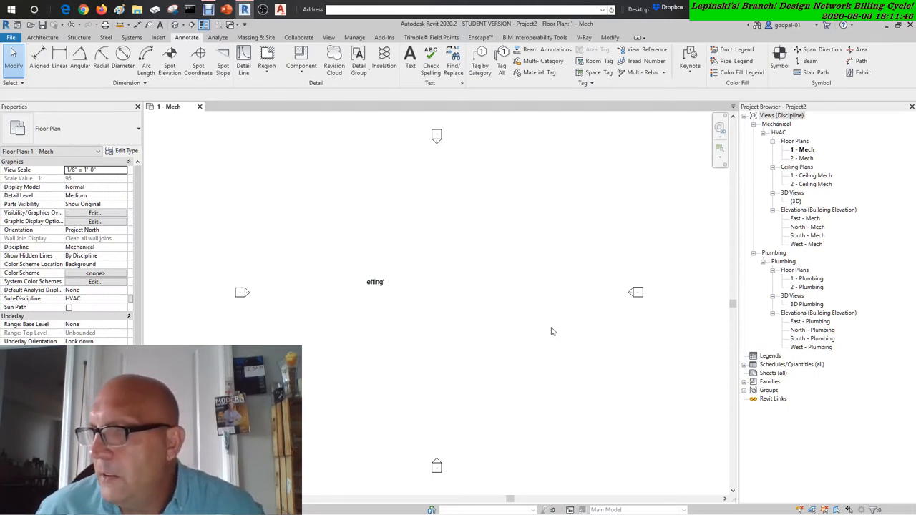
{"action": "mouse_move", "coordinate": [423, 296]}
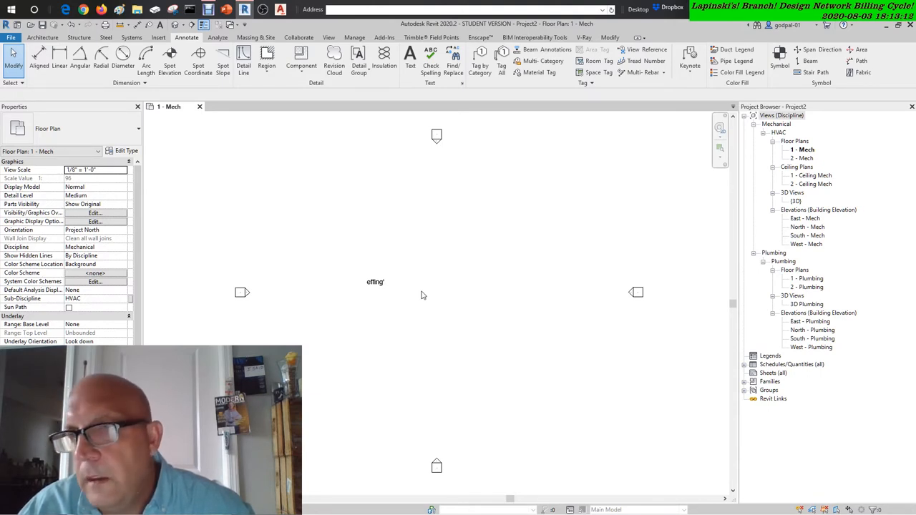
{"action": "left_click", "coordinate": [217, 38]}
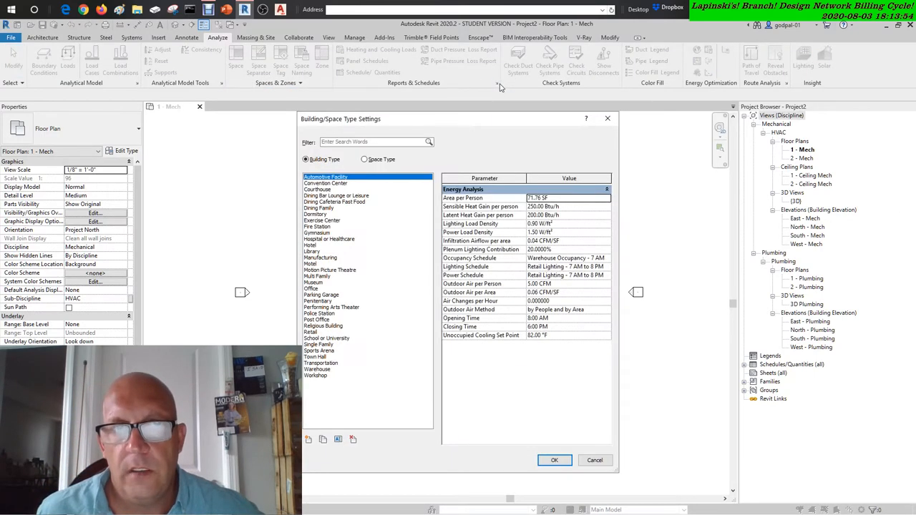
Step: Select Penitentiary to view its energy analysis values, such as 107.64 SF per person
{"action": "left_click", "coordinate": [318, 301]}
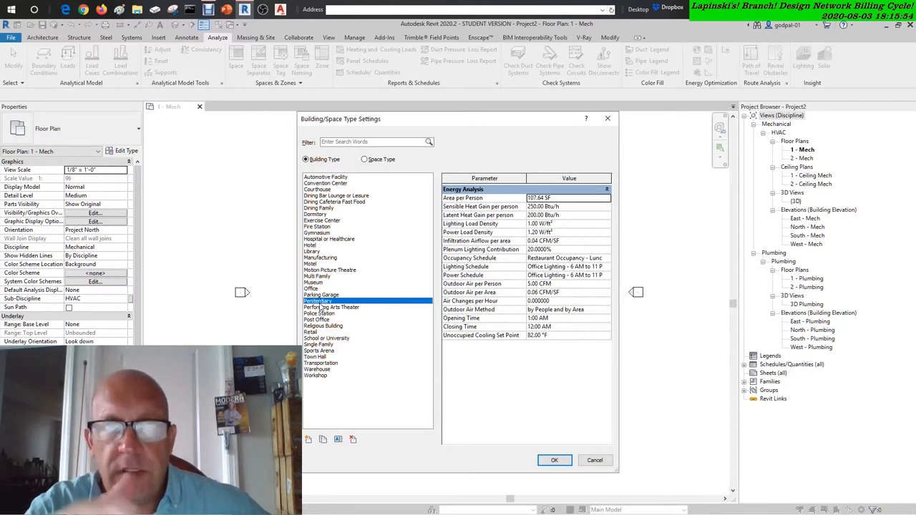
Step: Select Automotive Facility to show its 71.76 SF per person and retail lighting schedules
{"action": "left_click", "coordinate": [326, 176]}
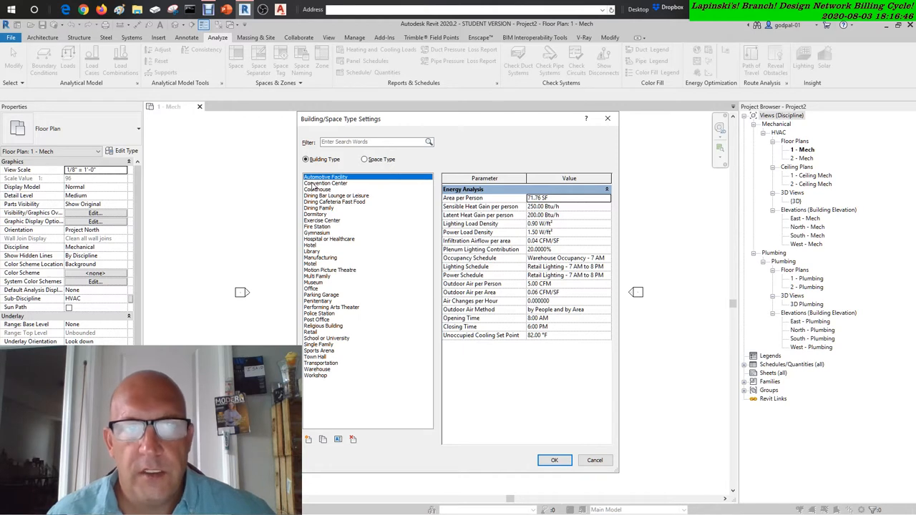
{"action": "left_click", "coordinate": [325, 189]}
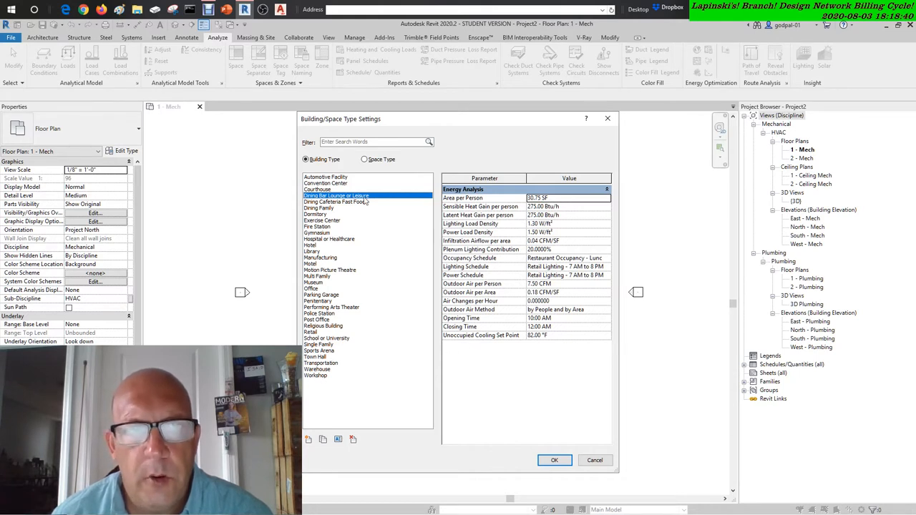
Step: Select Fire Station to view its office lighting schedules and 10:00 PM closing time
{"action": "left_click", "coordinate": [318, 227]}
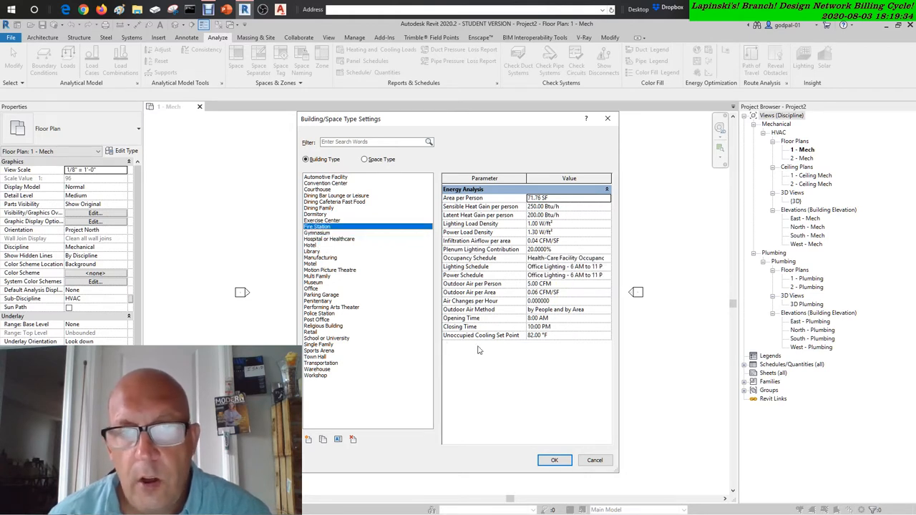
Step: Select Gymnasium to view its 32.13 SF per person and school occupancy until 9:00 PM
{"action": "left_click", "coordinate": [317, 233]}
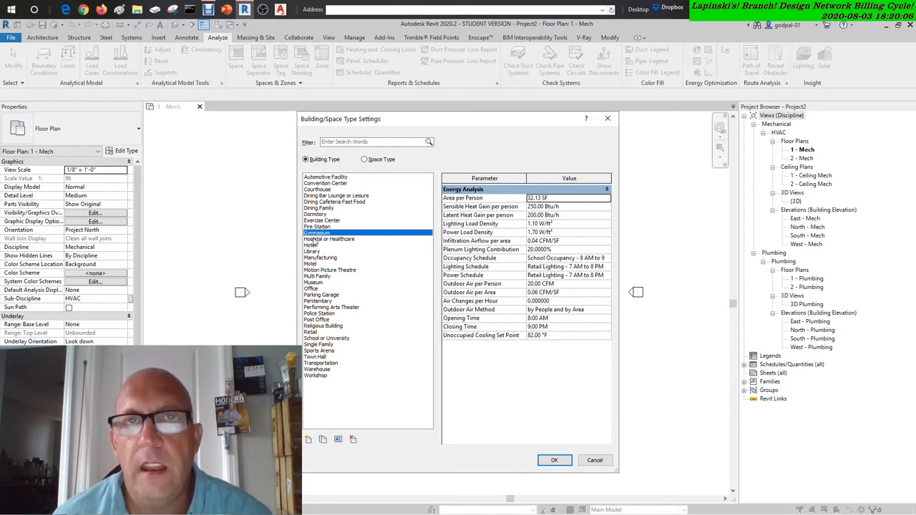
Step: Select Hospital or Healthcare to view its 107.64 SF per person and 2.0 air changes per hour
{"action": "left_click", "coordinate": [329, 238]}
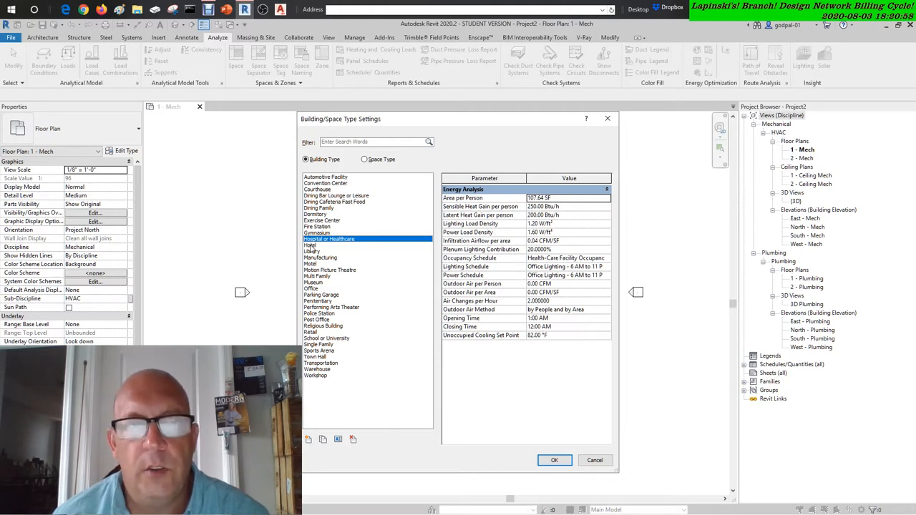
Step: Select Hotel to view its 430.56 SF per person and 24-hour occupancy
{"action": "left_click", "coordinate": [311, 245]}
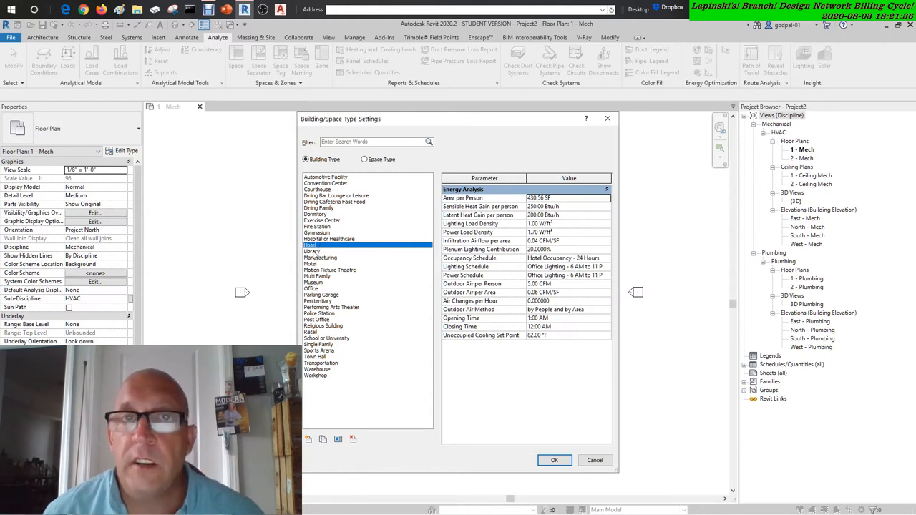
Step: Select Motion Picture Theatre to view its 14.35 SF per person and assembly hall occupancy
{"action": "left_click", "coordinate": [330, 270]}
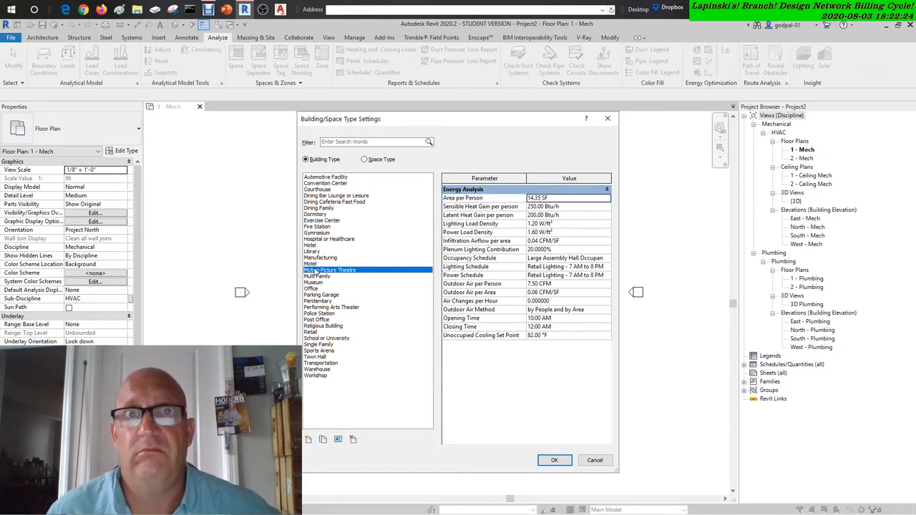
Step: Select Performing Arts Theater to view its 20.00 CFM outdoor air and 9 AM–11 PM hours
{"action": "left_click", "coordinate": [312, 282]}
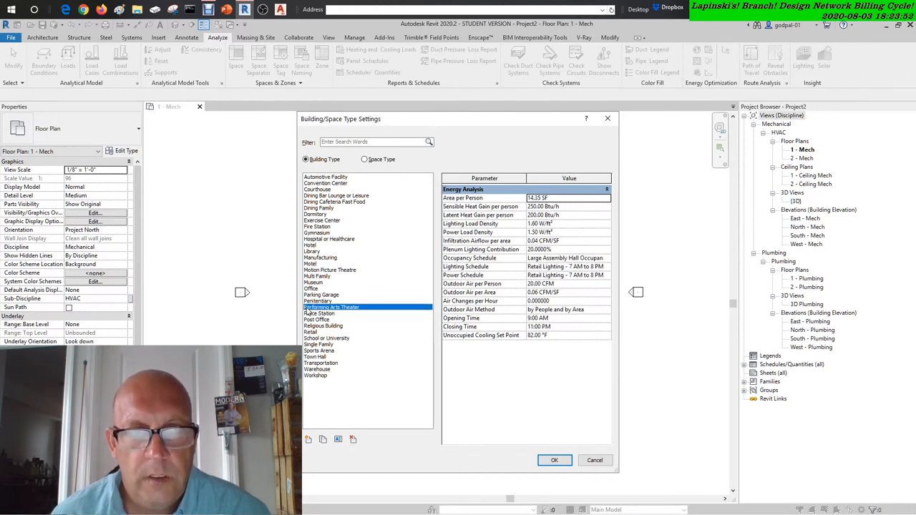
Step: Select Penitentiary again to view its restaurant occupancy and 5.00 CFM outdoor air per person
{"action": "left_click", "coordinate": [317, 300]}
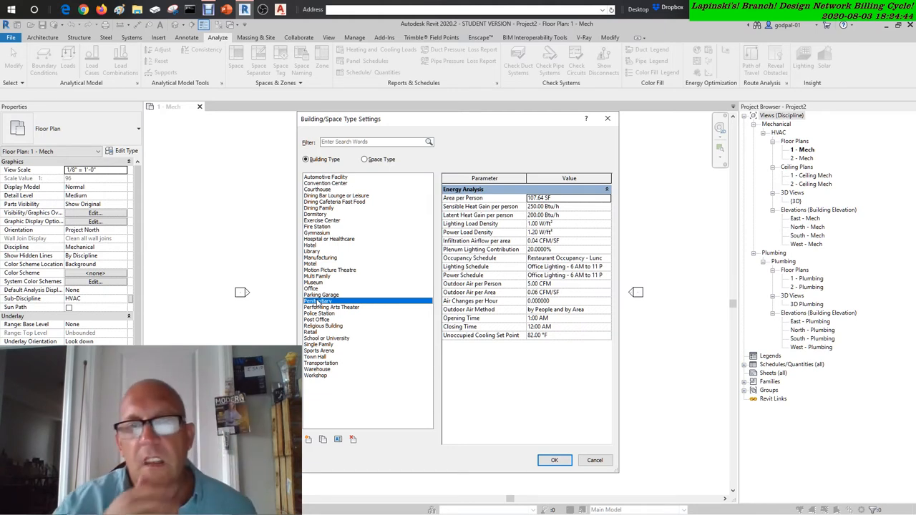
Step: Compare Post Office energy values with Religious Building (14.35 SF per person, 2.20 W/ft²)
{"action": "left_click", "coordinate": [317, 320]}
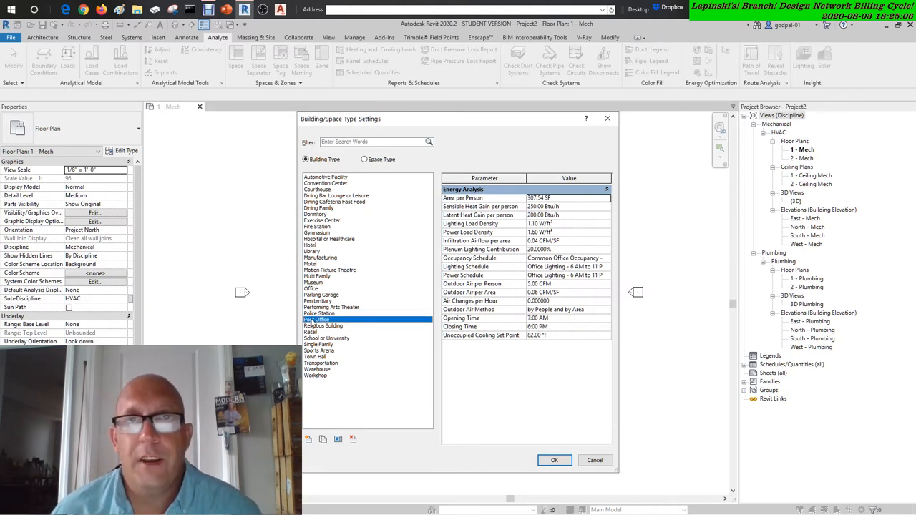
{"action": "left_click", "coordinate": [323, 326]}
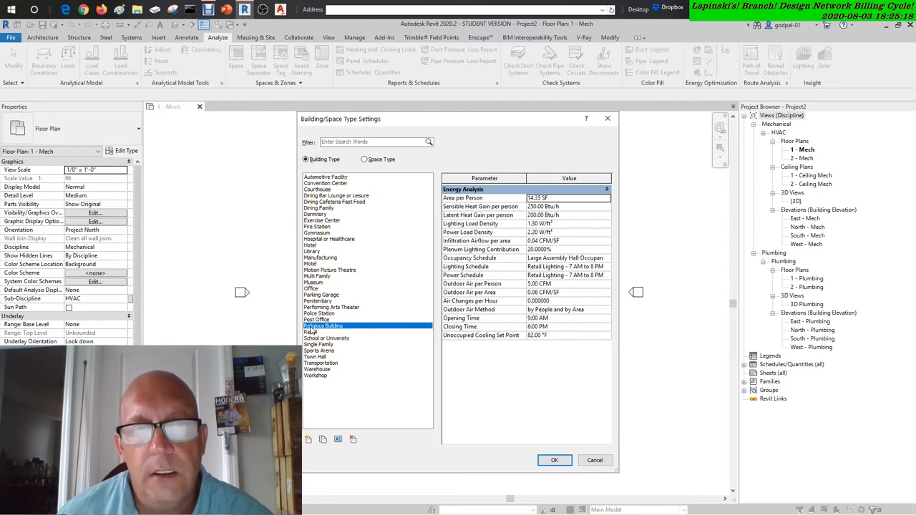
Step: Review Police Station (71.76 SF per person), then Retail (1.90 W/ft², 0.12 CFM/SF)
{"action": "left_click", "coordinate": [319, 313]}
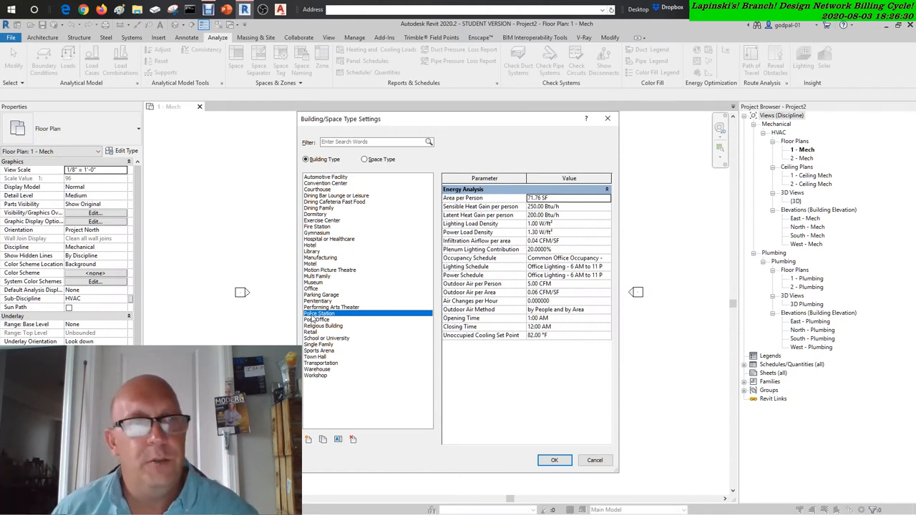
{"action": "left_click", "coordinate": [310, 331]}
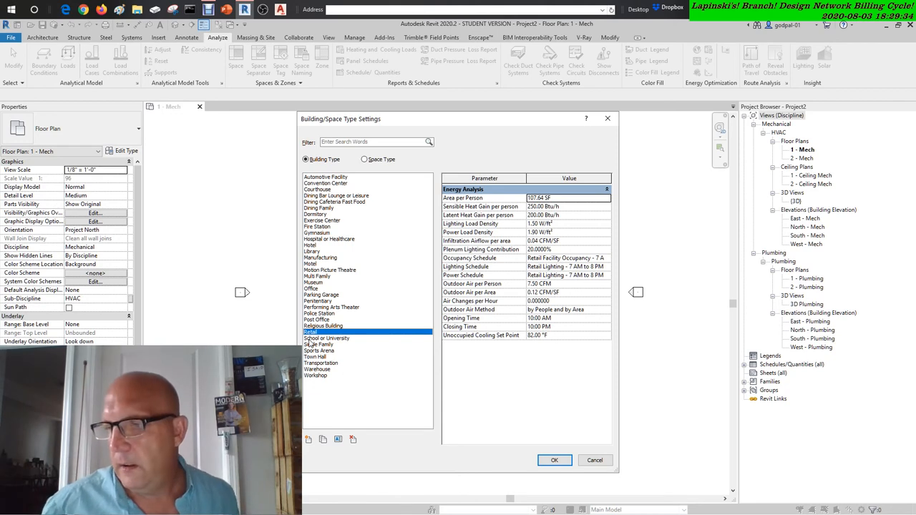
Step: After reviewing Retail's 10:00 AM–10:00 PM hours, show School or University parameters
{"action": "left_click", "coordinate": [326, 338]}
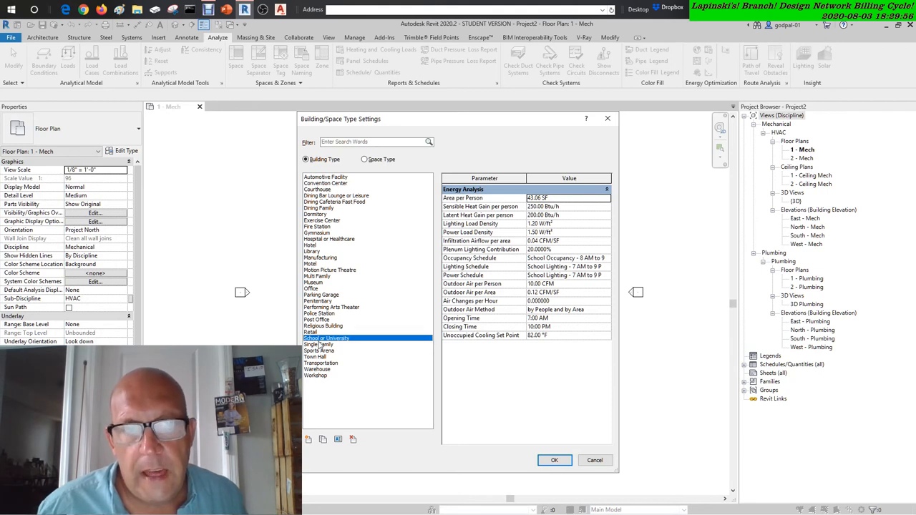
Step: Review Single Family, then Sports Arena (14.35 SF per person, 0.30 CFM/SF)
{"action": "left_click", "coordinate": [320, 344]}
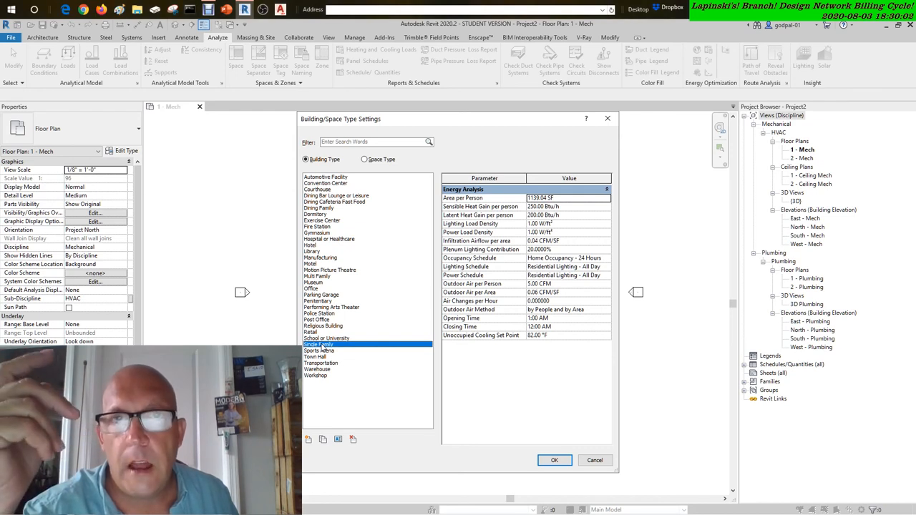
{"action": "left_click", "coordinate": [319, 351]}
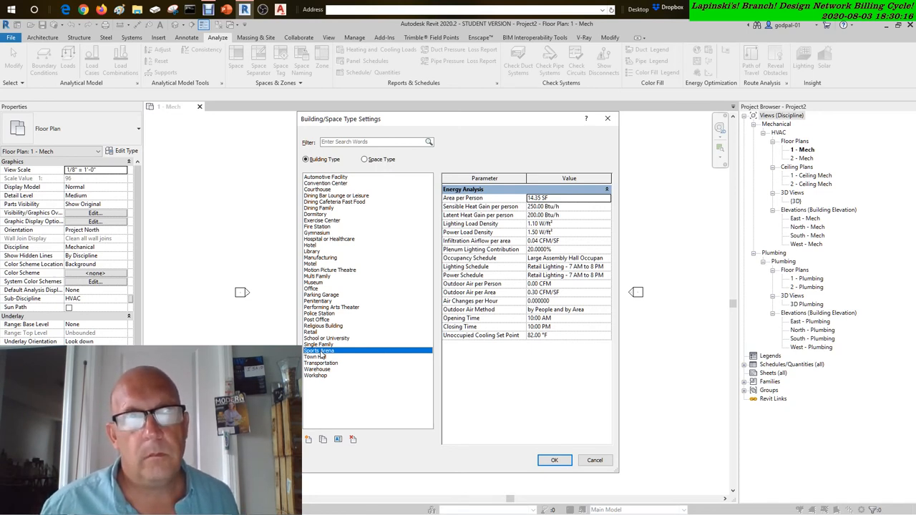
Step: Show Transportation's values: 21.53 SF per person and 7.50 CFM outdoor air per person
{"action": "left_click", "coordinate": [320, 363]}
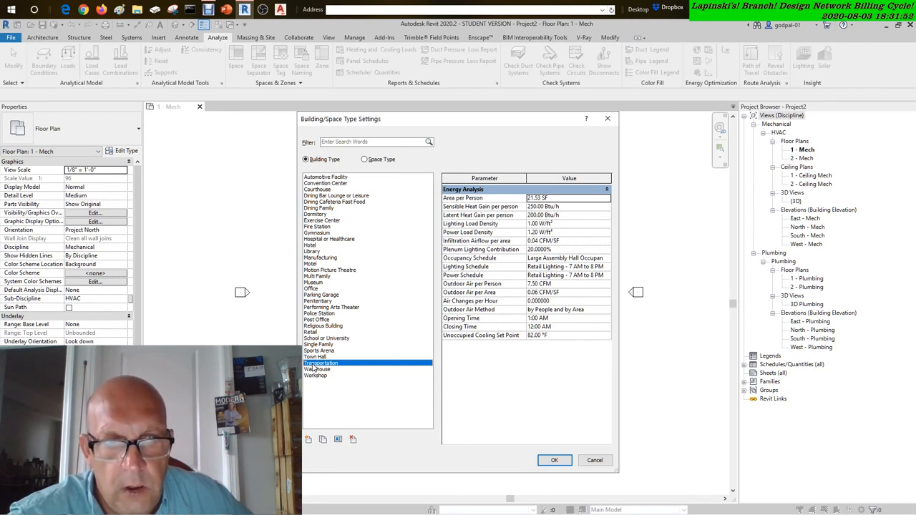
Step: Show Warehouse's values: 215.28 SF per person with warehouse occupancy
{"action": "left_click", "coordinate": [317, 369]}
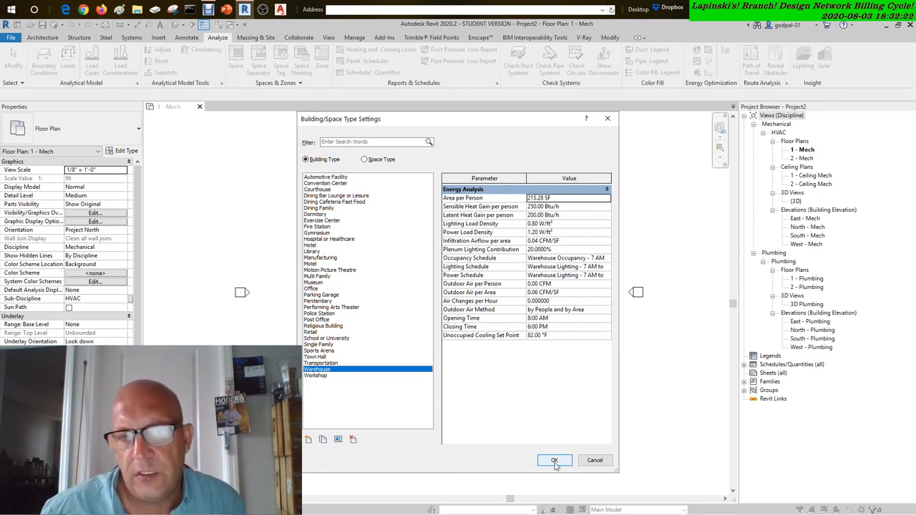